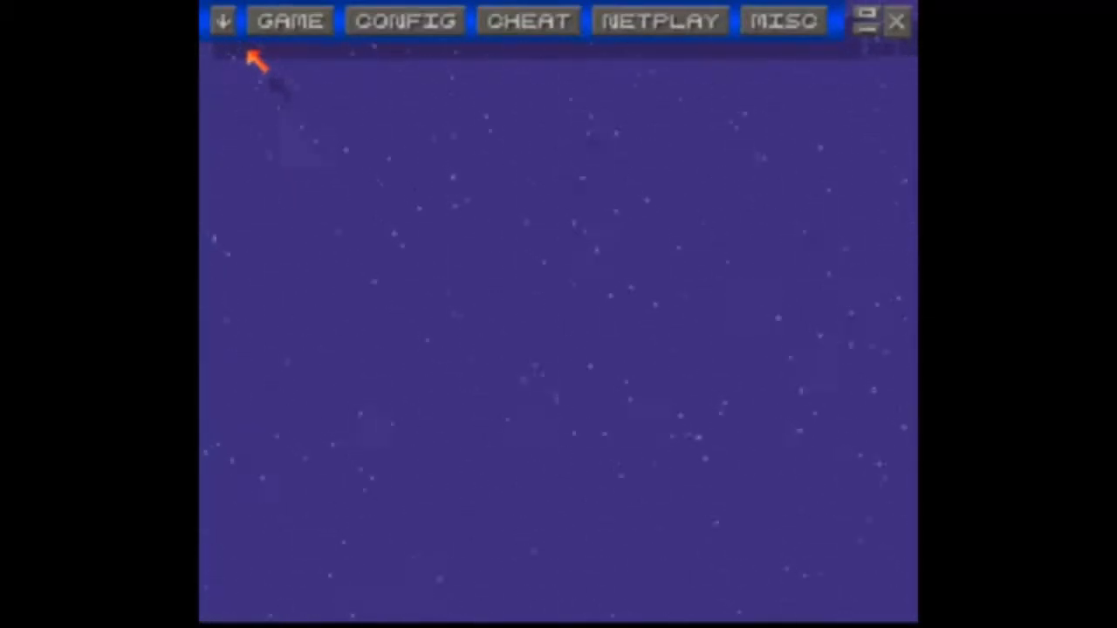
Step: Show the ZSNES Game menu with its Load, Run, Reset and Quit options
{"action": "left_click", "coordinate": [288, 19]}
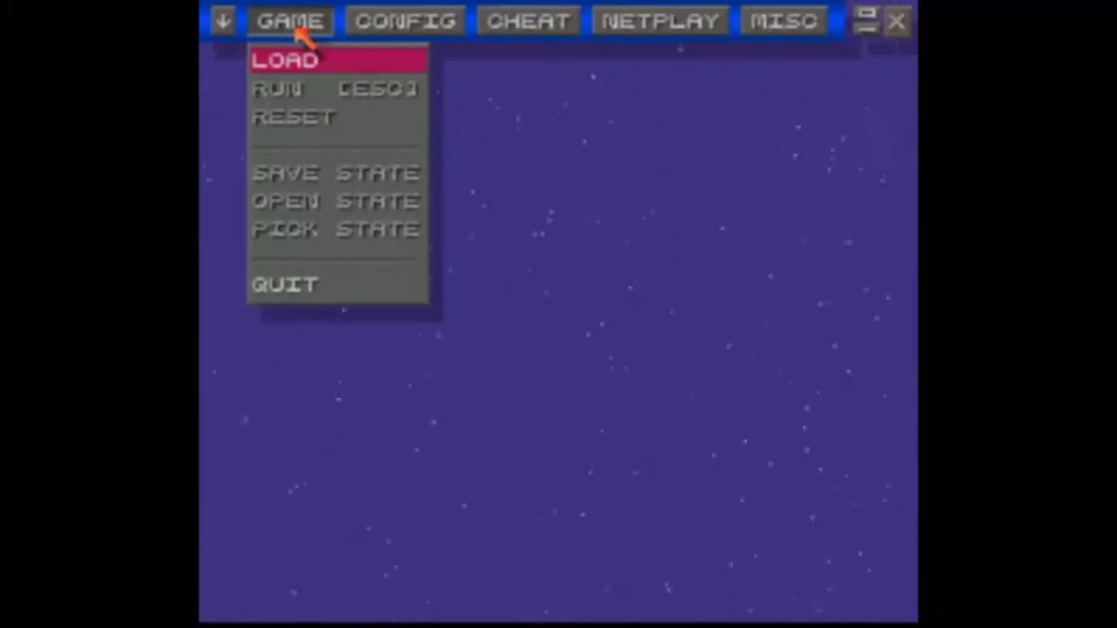
{"action": "mouse_move", "coordinate": [336, 88]}
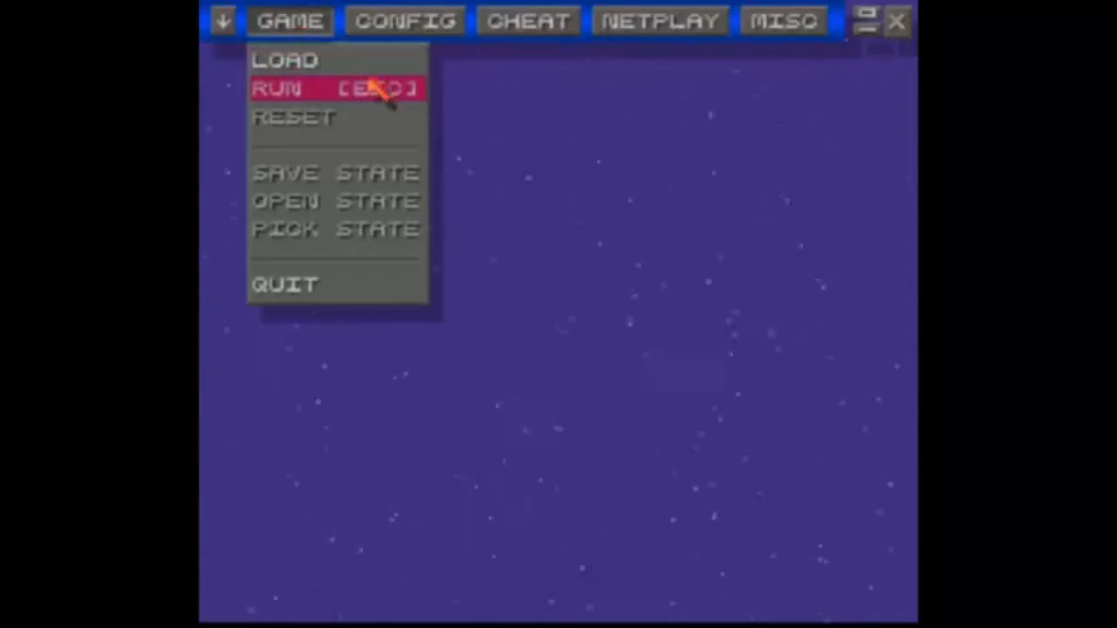
{"action": "mouse_move", "coordinate": [336, 60]}
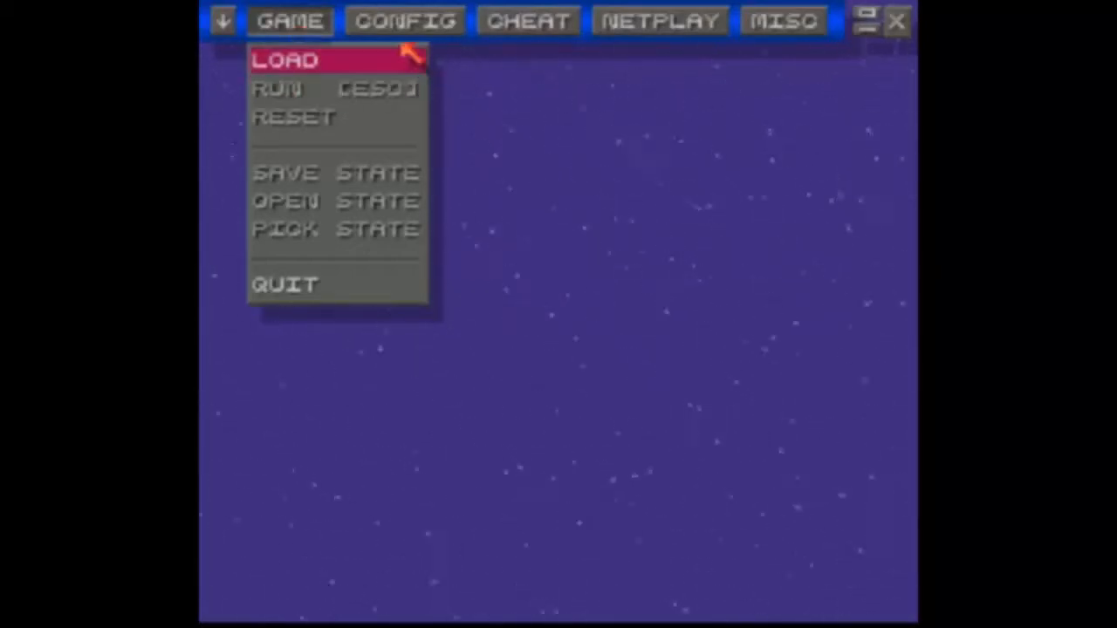
Step: Load Jigsaw's Test from the ROMHACKS folder to reach its title room
{"action": "left_click", "coordinate": [284, 59]}
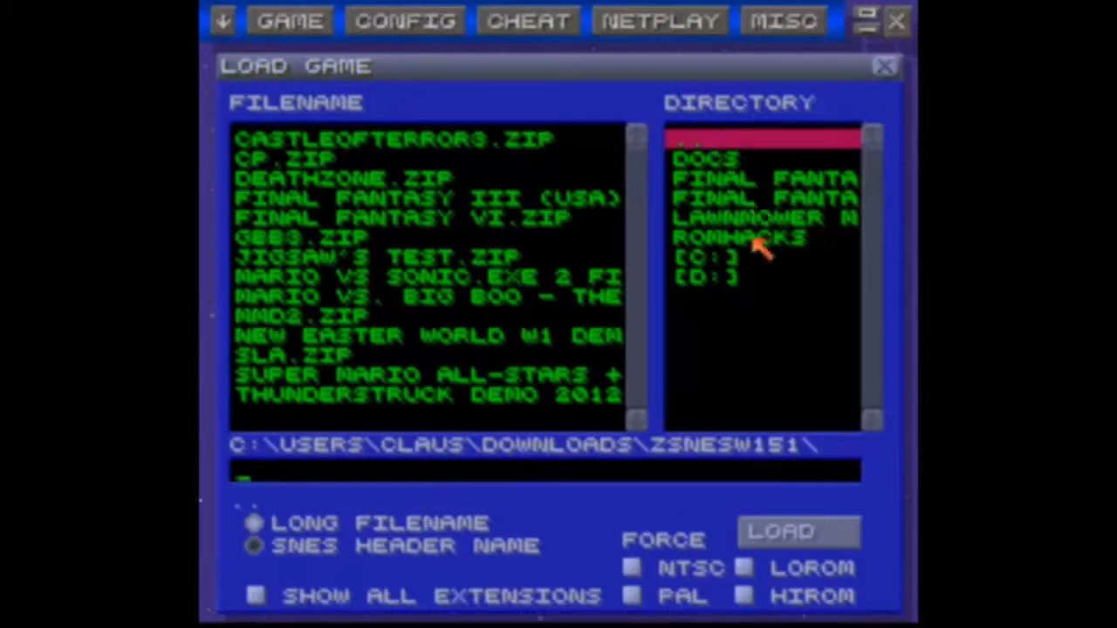
{"action": "double_click", "coordinate": [741, 238]}
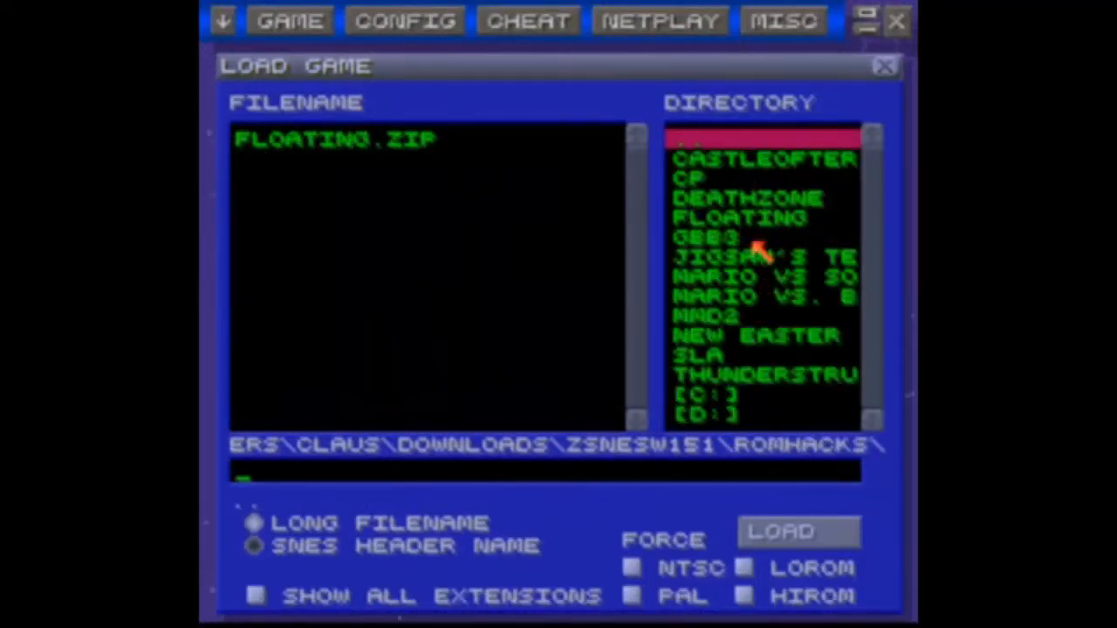
{"action": "double_click", "coordinate": [764, 256]}
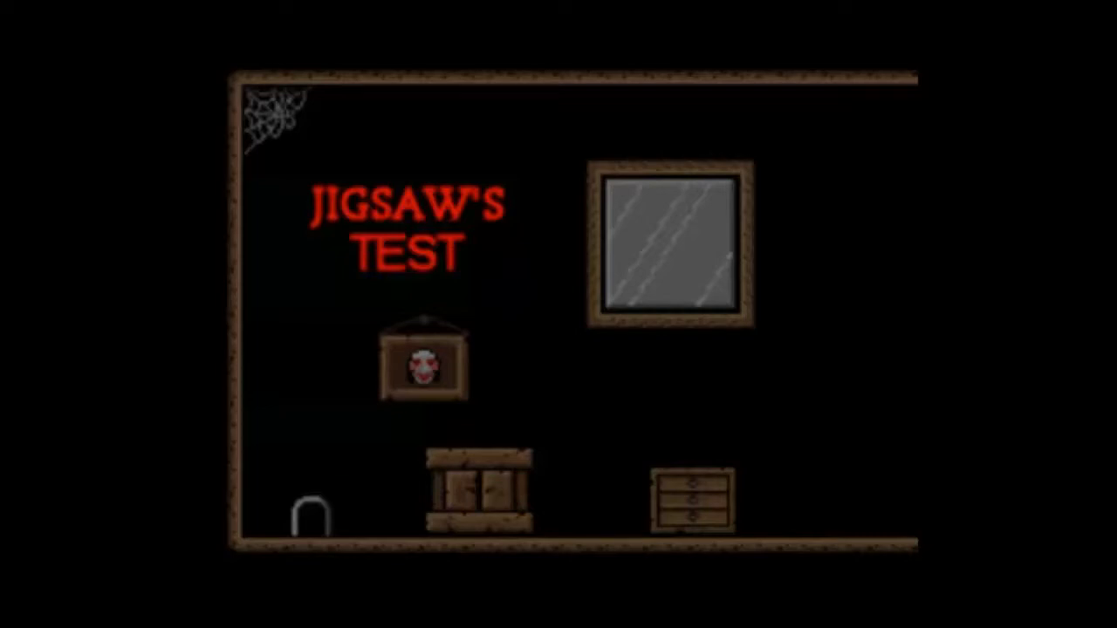
Step: Pause Jigsaw's Test by bringing up the Game menu over the running game
{"action": "left_click", "coordinate": [290, 20]}
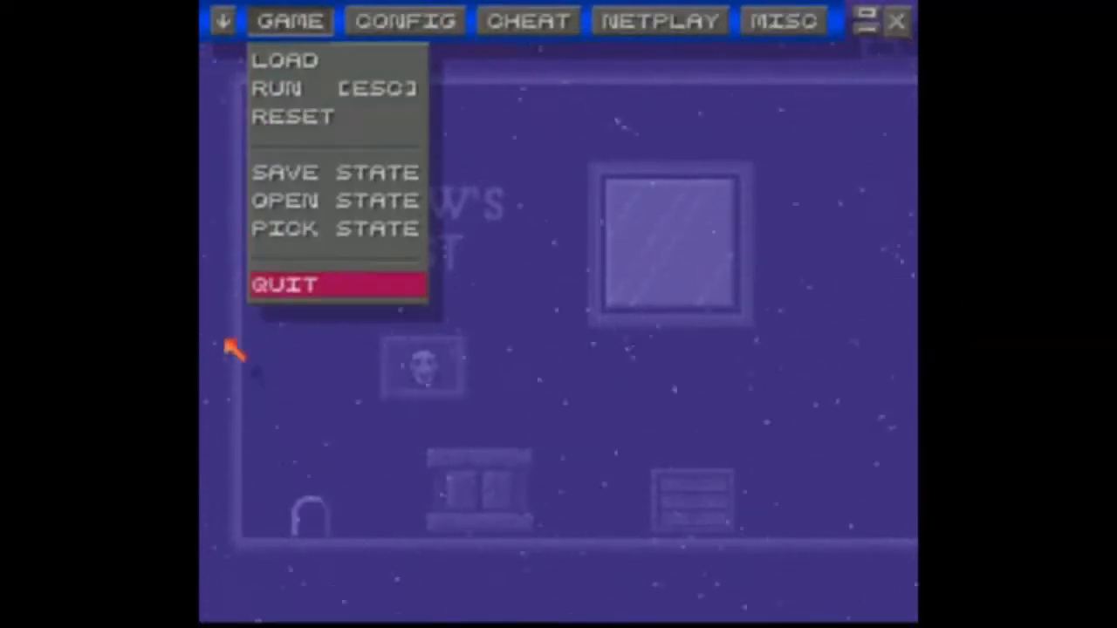
{"action": "mouse_move", "coordinate": [349, 297]}
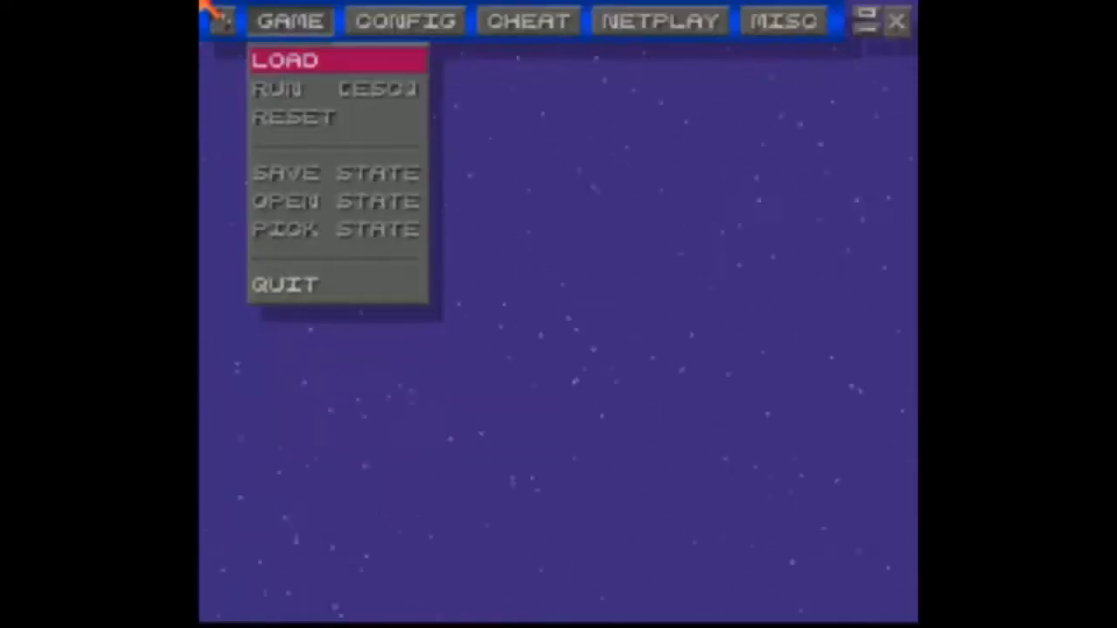
{"action": "mouse_move", "coordinate": [354, 65]}
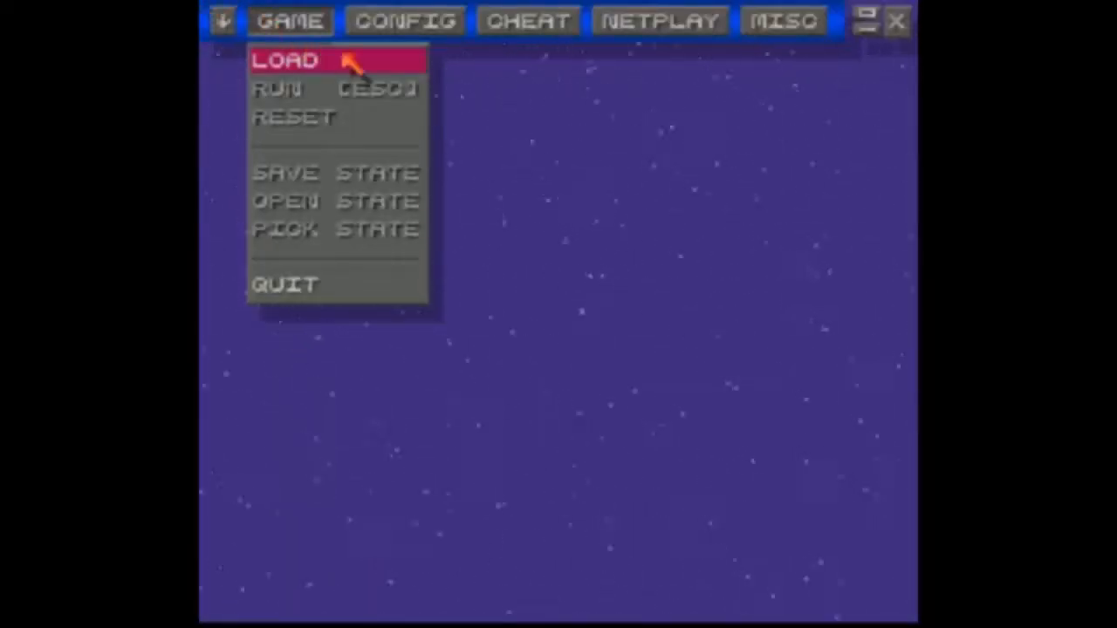
Step: Reload Jigsaw's Test via Game > Load and start playing in the dark room
{"action": "left_click", "coordinate": [286, 59]}
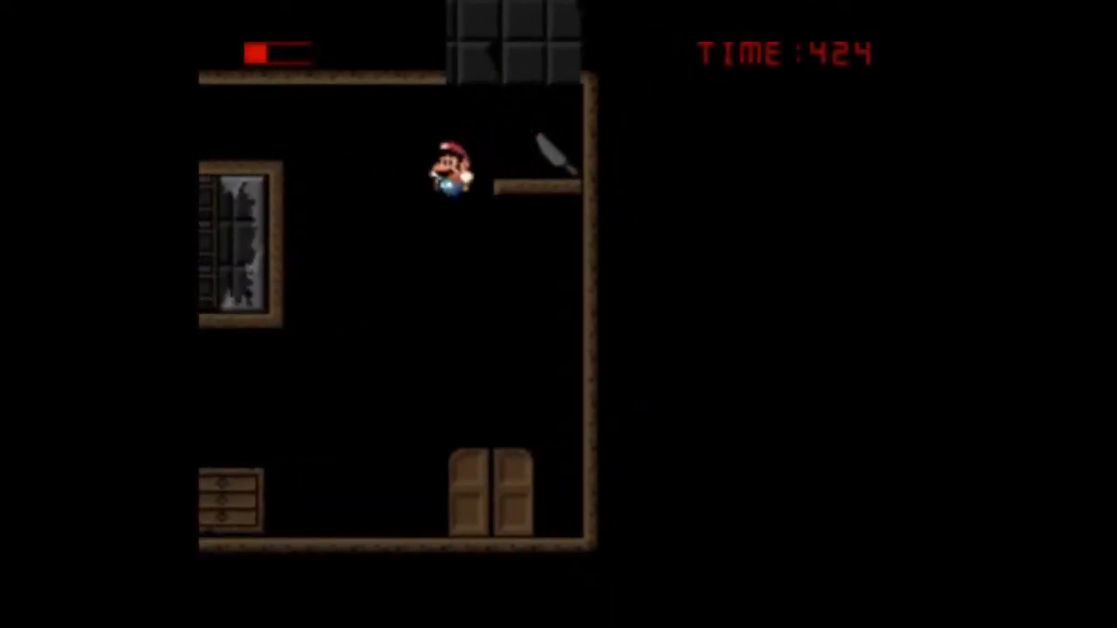
Step: Walk Mario through the picture room and back toward the knife room
{"action": "key", "text": "right"}
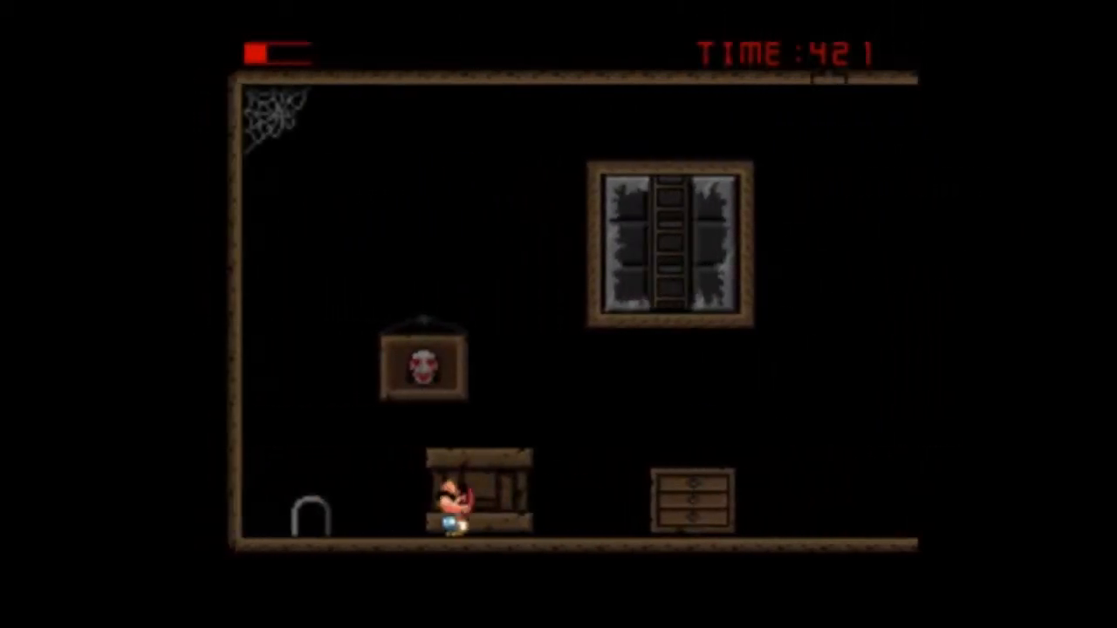
{"action": "key", "text": "Left"}
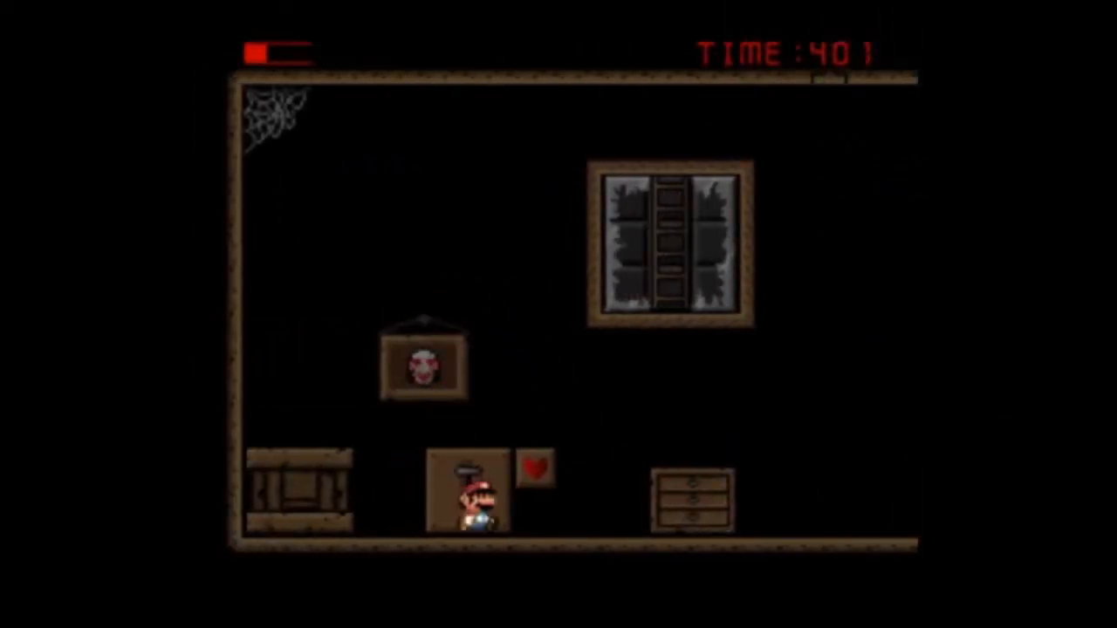
{"action": "key", "text": "Left"}
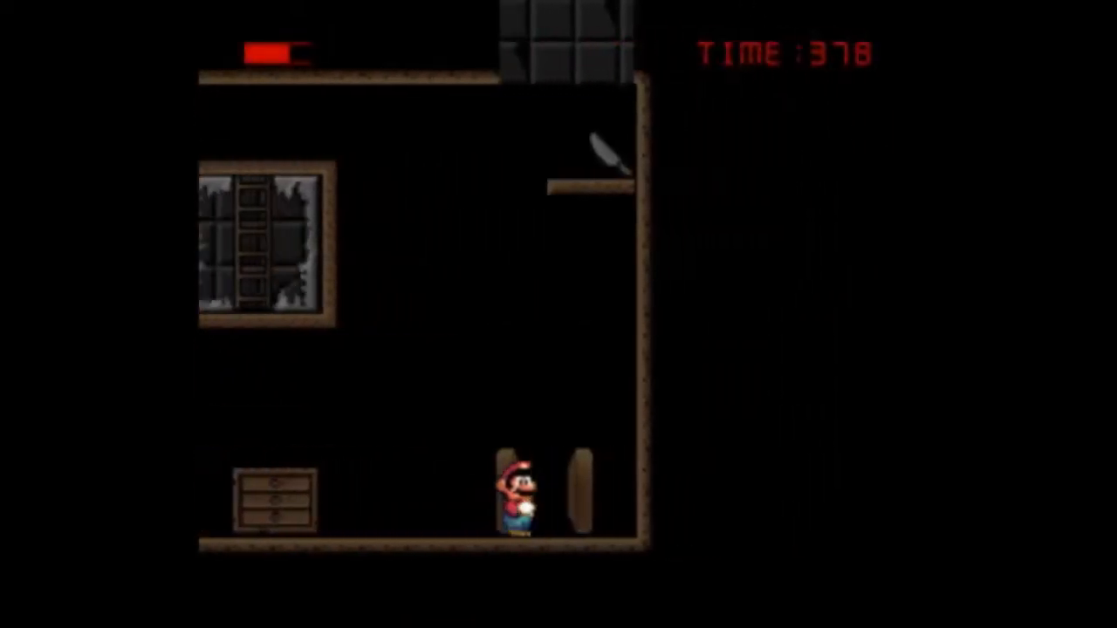
Step: Take Mario through the door to The Cellar map and pause with the Game menu
{"action": "key", "text": "right"}
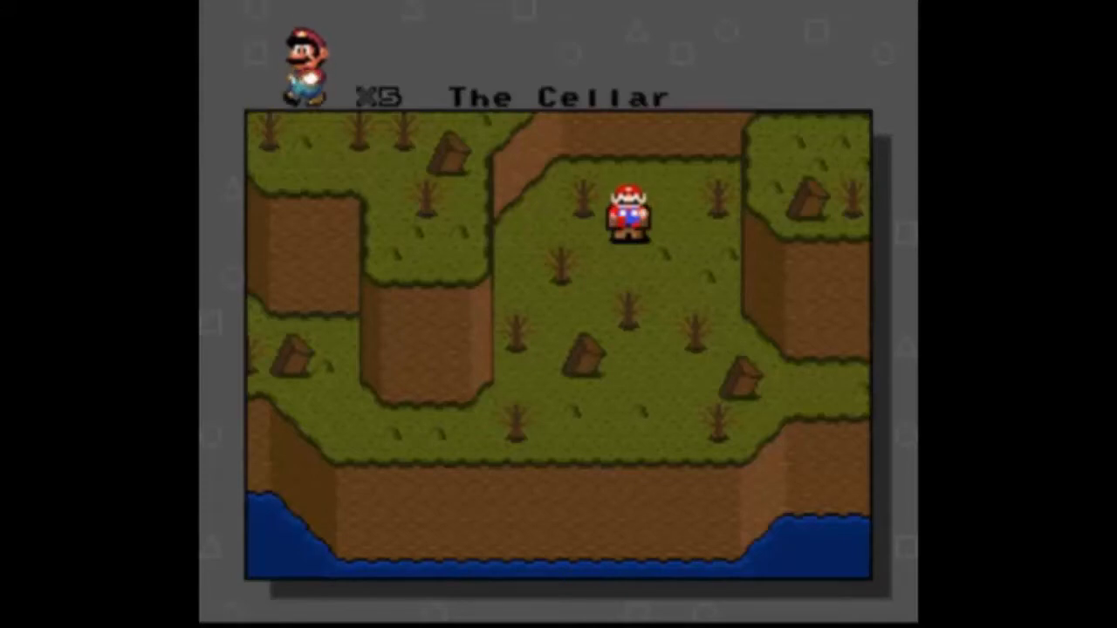
{"action": "left_click", "coordinate": [290, 20]}
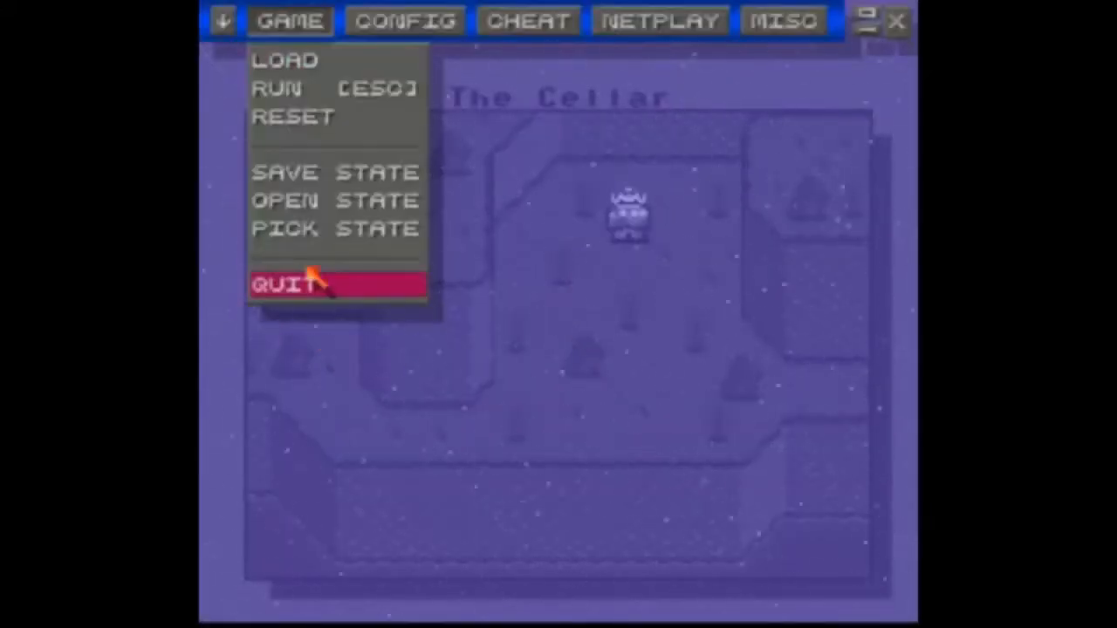